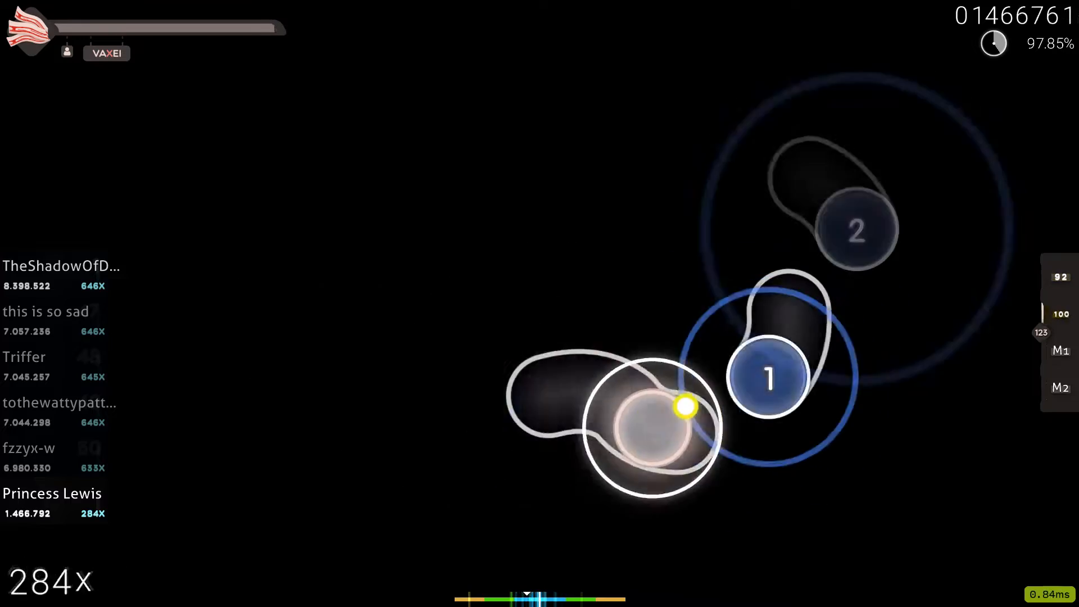
mouse_move(636, 247)
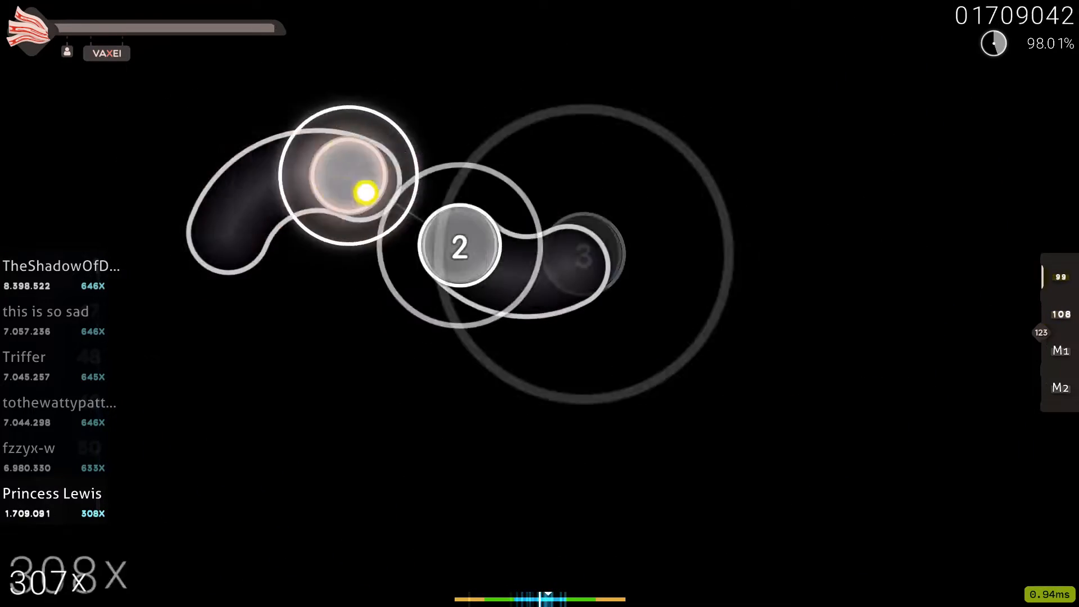
mouse_move(521, 256)
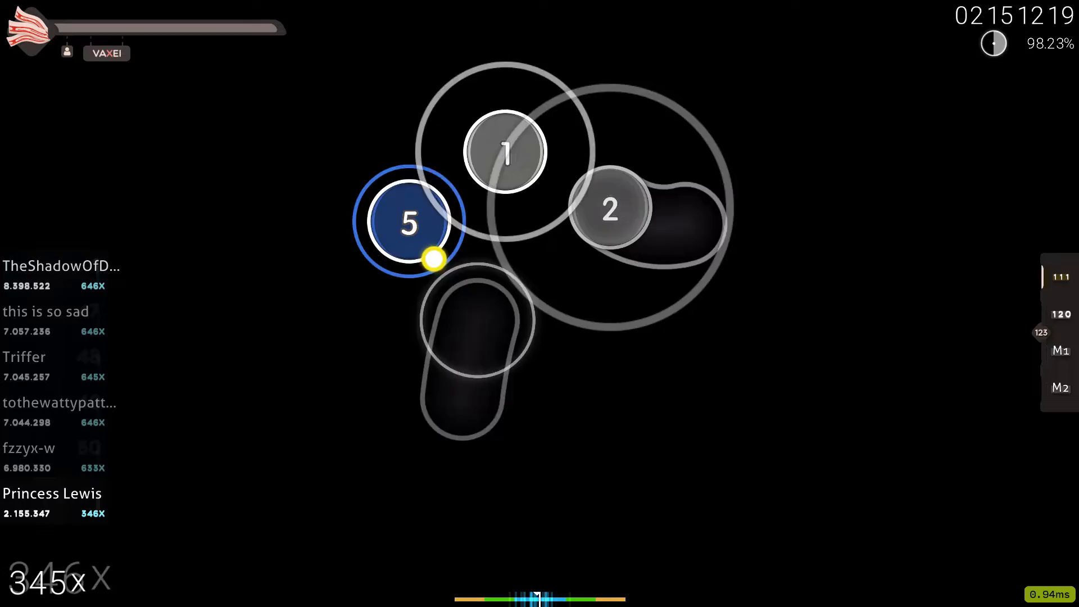
mouse_move(316, 268)
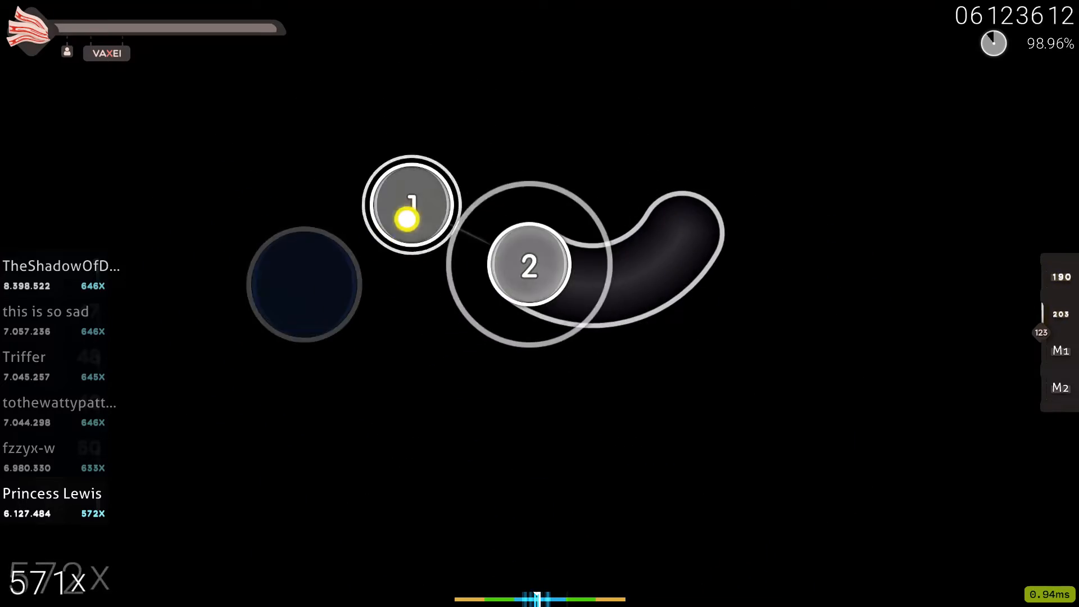
mouse_move(252, 437)
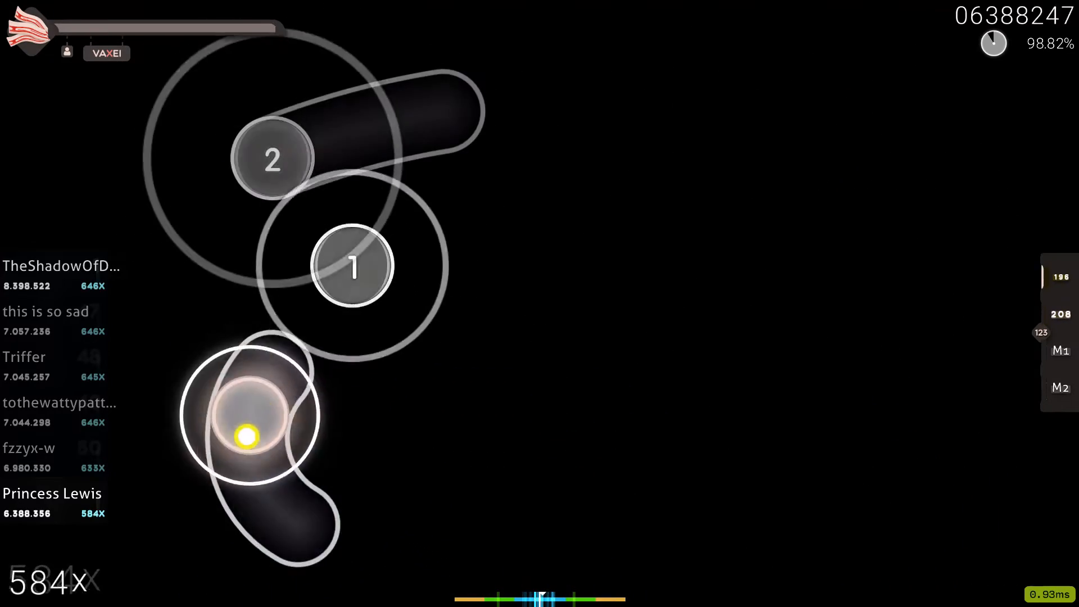